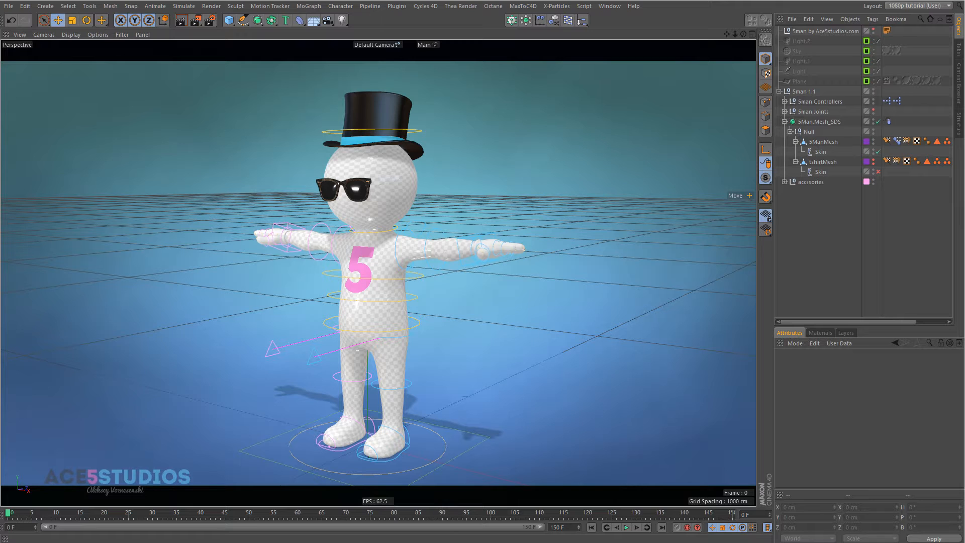
pyautogui.moveTo(647, 254)
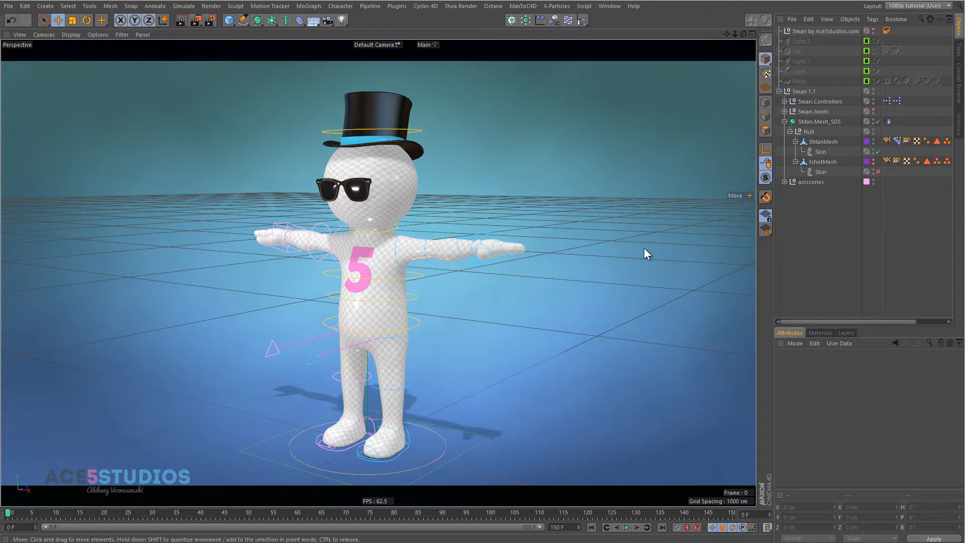
pyautogui.moveTo(302, 38)
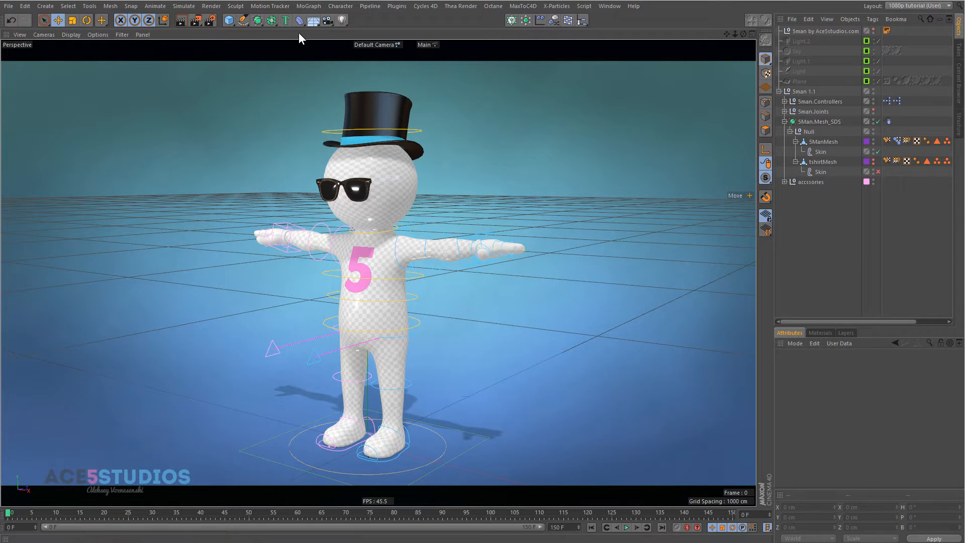
# Add a Sphere primitive to the scene for the chest disc
pyautogui.click(229, 20)
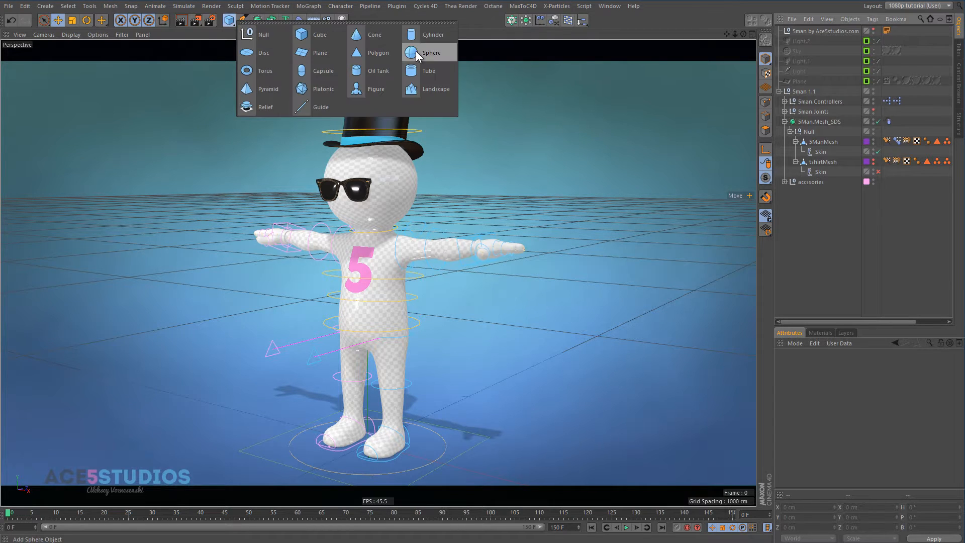
pyautogui.click(431, 52)
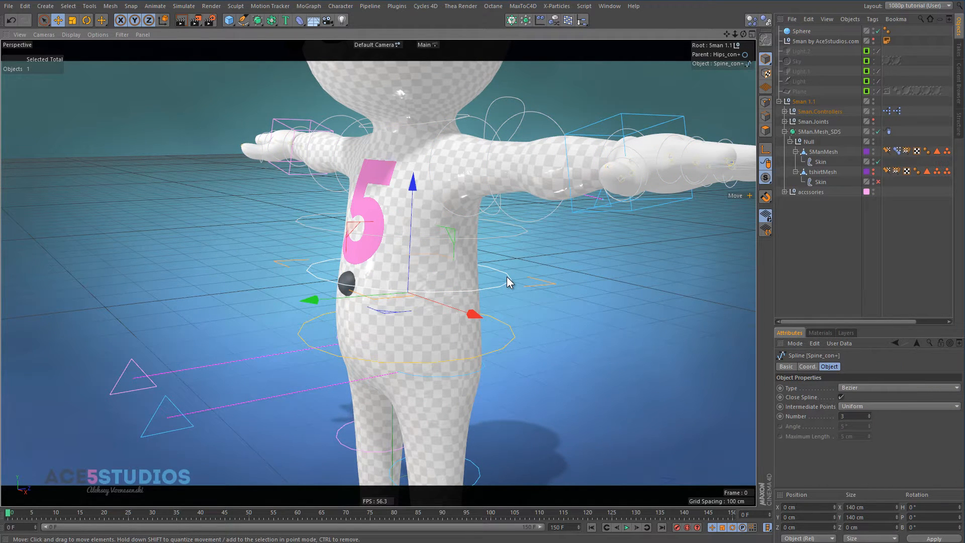
pyautogui.moveTo(353, 288)
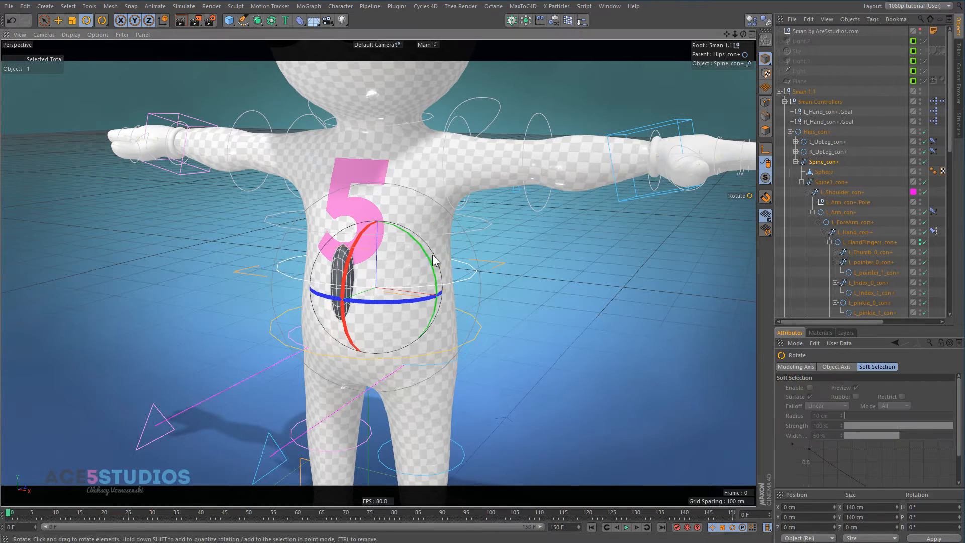
pyautogui.moveTo(473, 226)
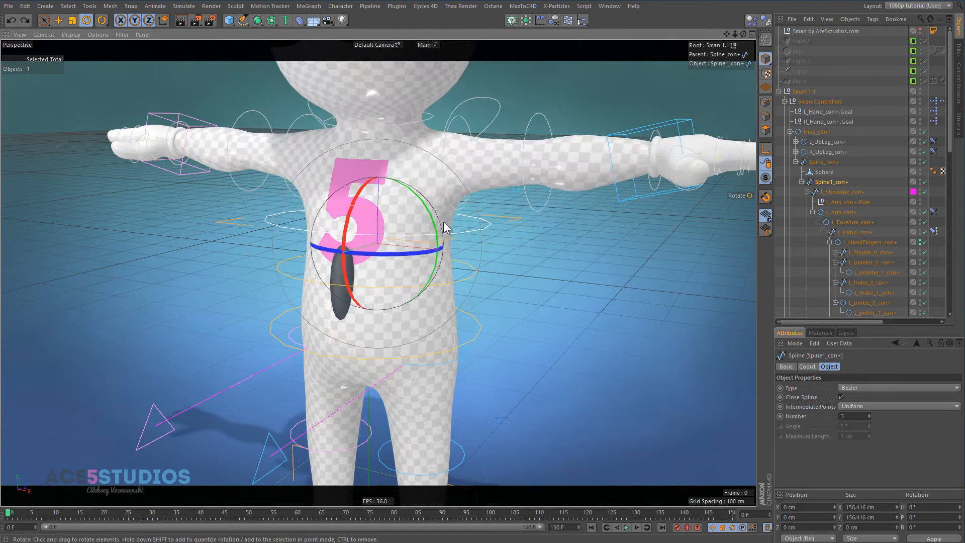
# Add a Surface deformer under the Sphere and reposition the sphere on the chest
pyautogui.click(824, 171)
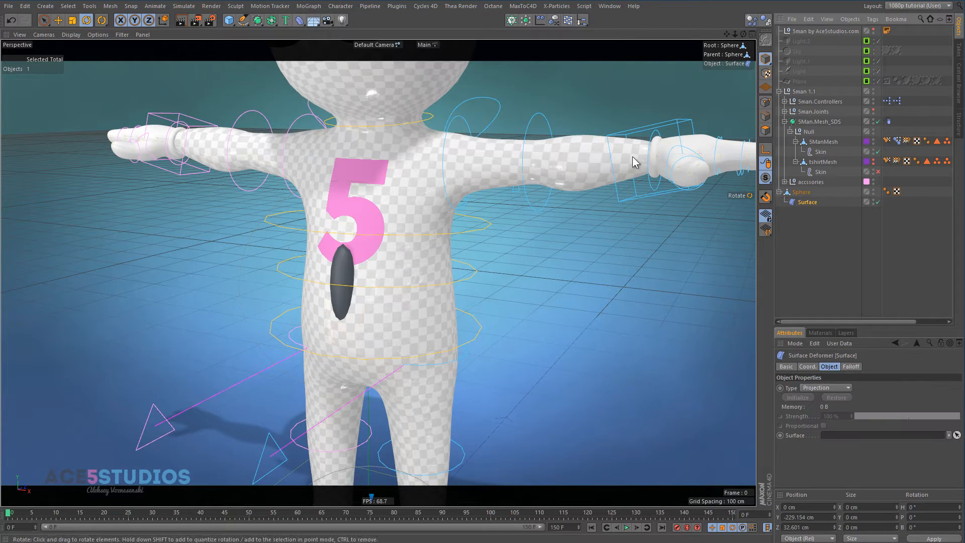
pyautogui.moveTo(820, 152)
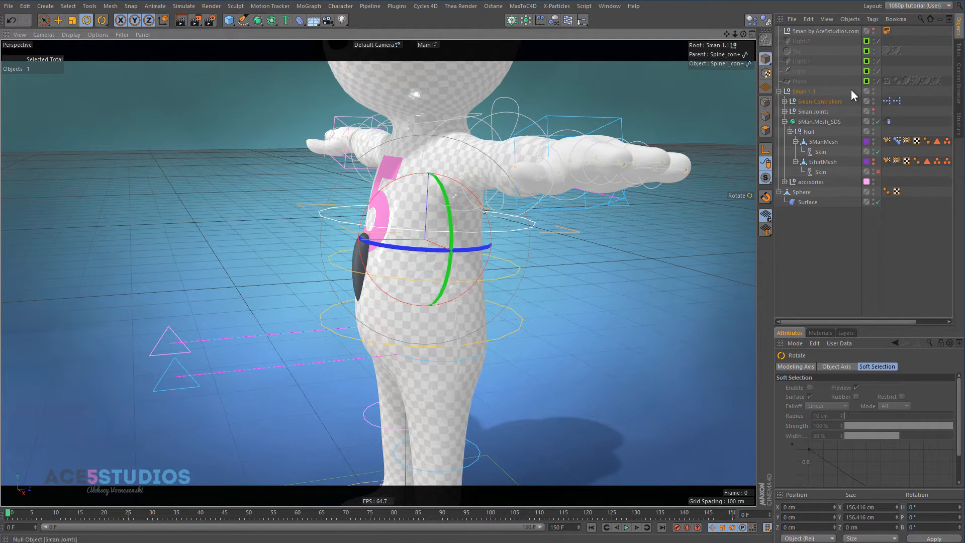
pyautogui.click(807, 202)
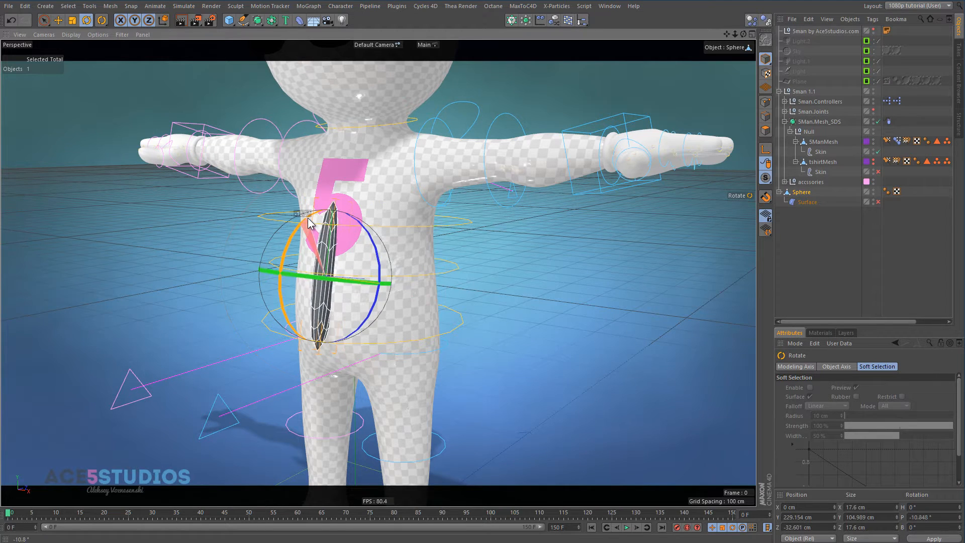
pyautogui.click(59, 20)
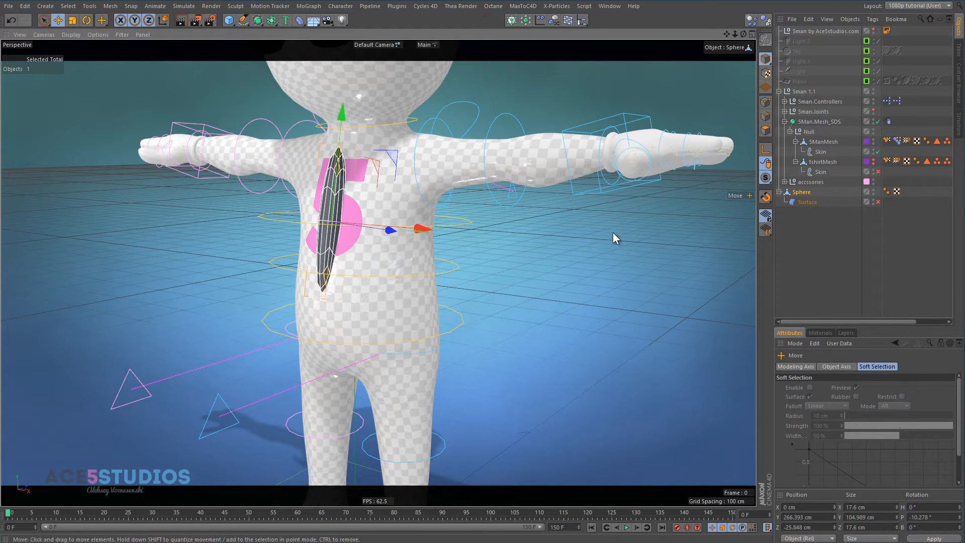
pyautogui.click(807, 202)
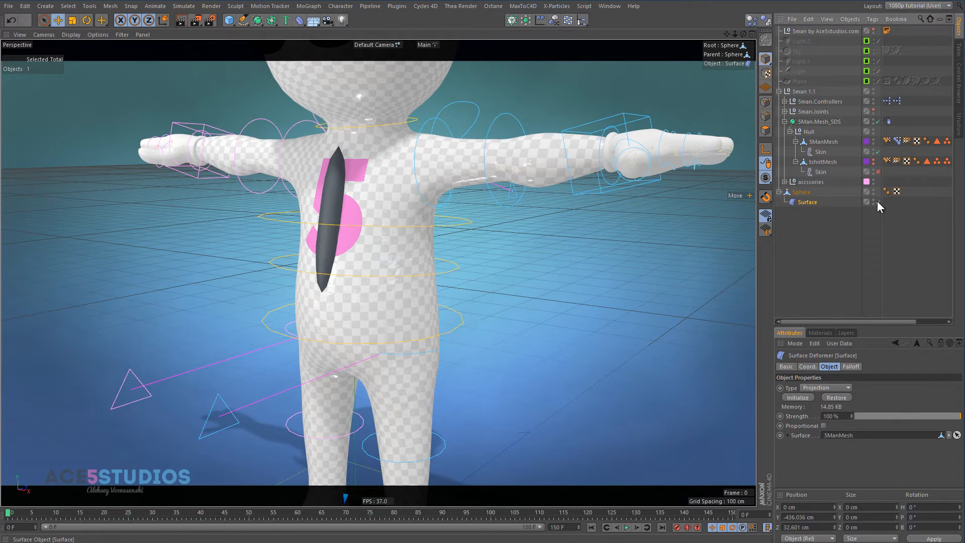
# Select the Sphere and its Surface deformer to review the projection onto 5ManMesh
pyautogui.click(801, 191)
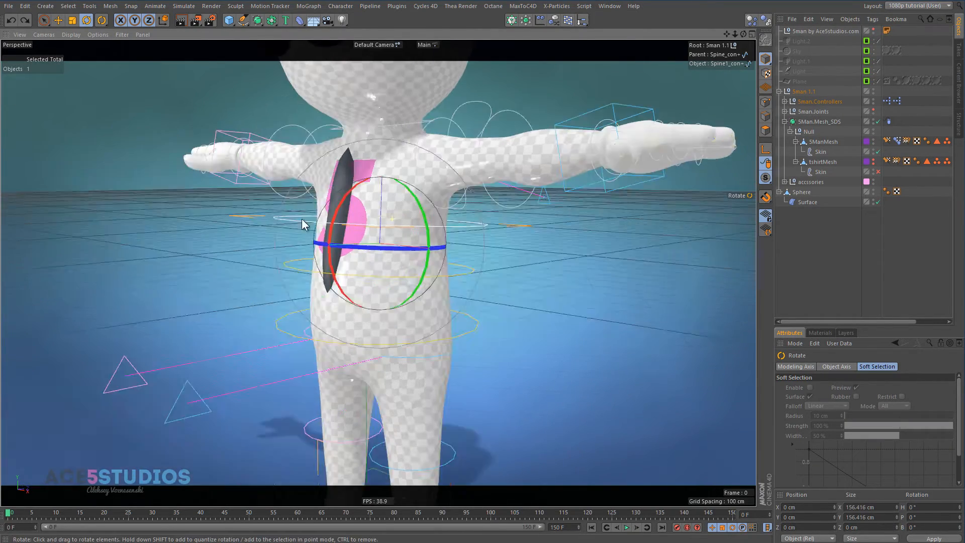
pyautogui.click(802, 191)
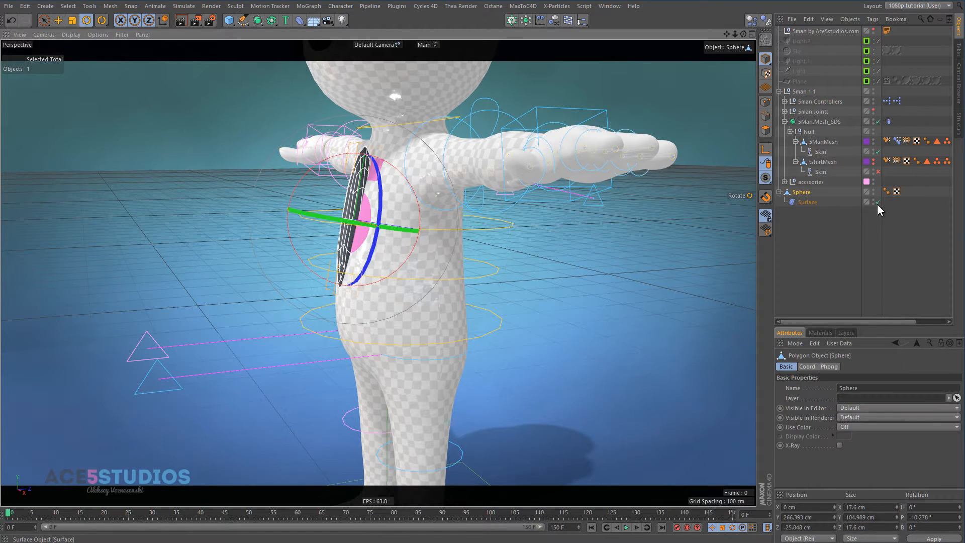
pyautogui.click(807, 202)
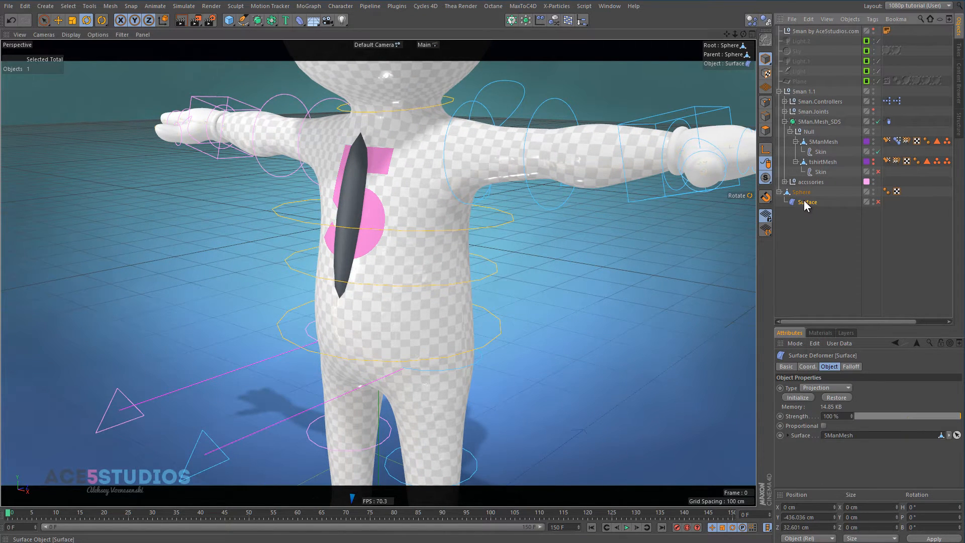
# Select the Sphere in the Object Manager to start duplicating it across the body
pyautogui.click(801, 191)
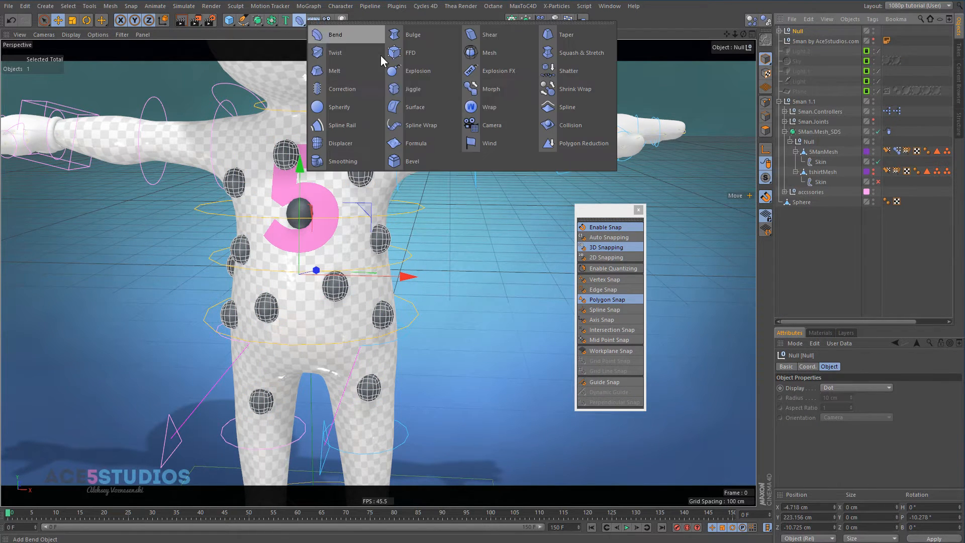
pyautogui.moveTo(415, 107)
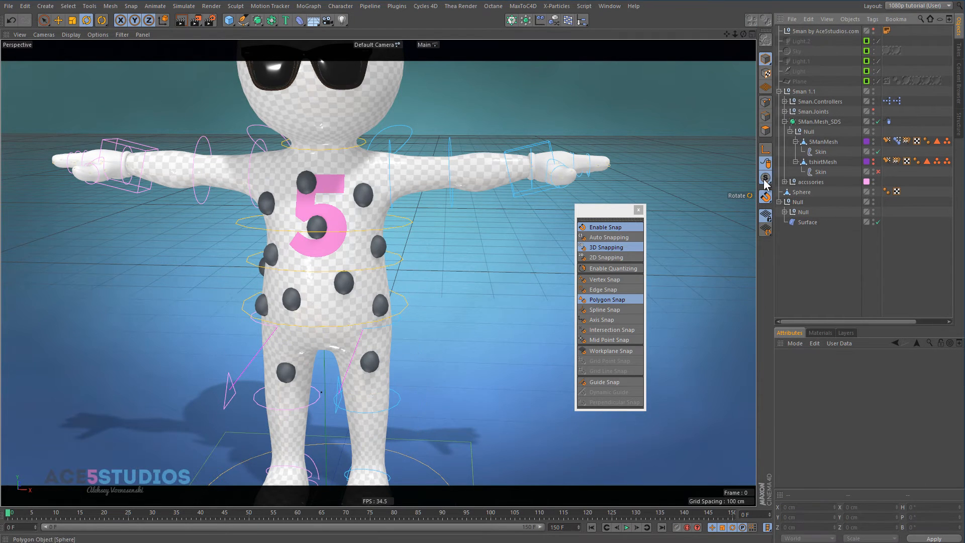
# Select the shared Surface deformer showing Type Projection onto Surface 5ManMesh
pyautogui.click(320, 241)
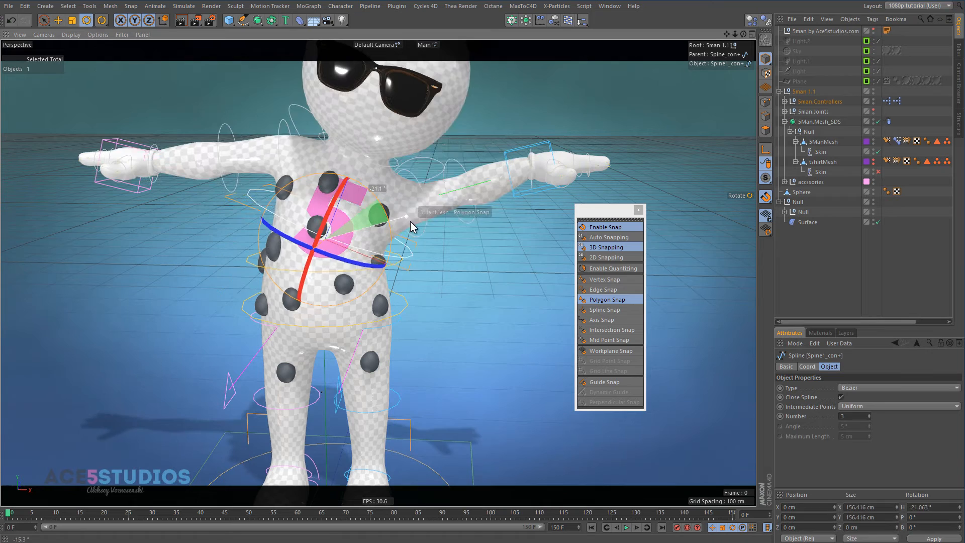
pyautogui.click(802, 191)
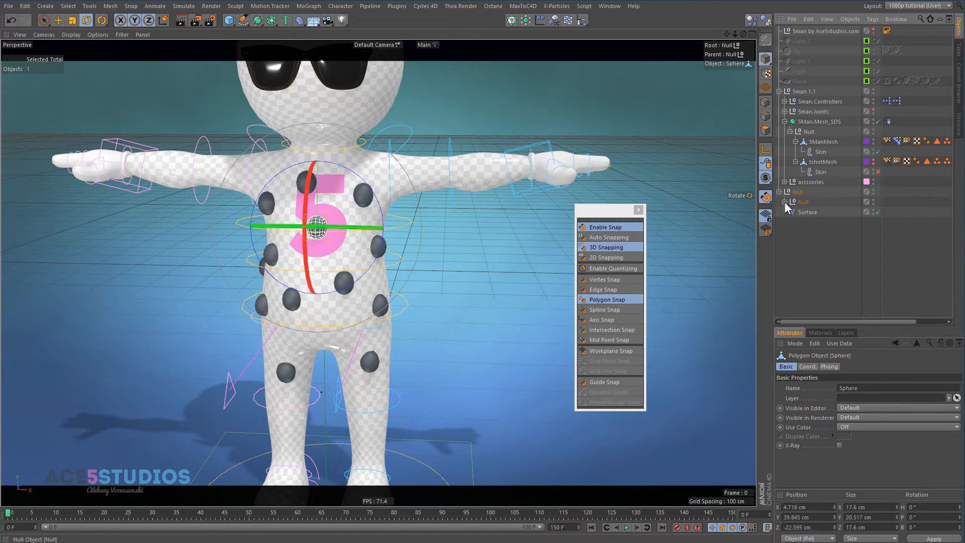
pyautogui.click(807, 212)
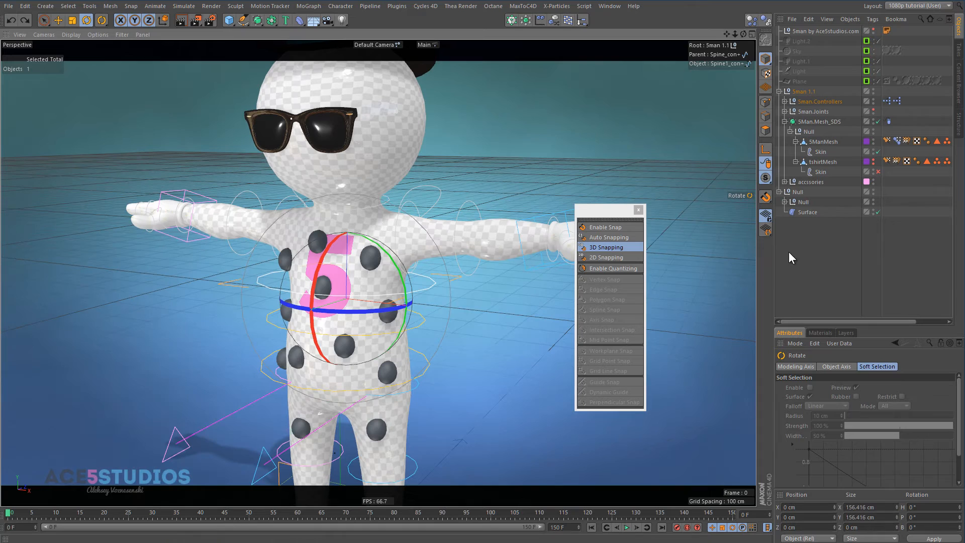
pyautogui.click(808, 212)
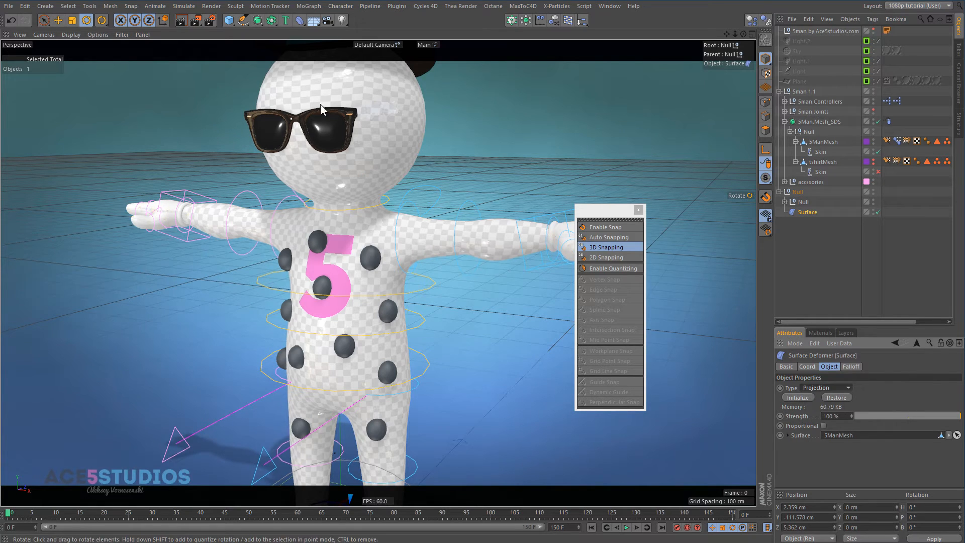
pyautogui.moveTo(336, 122)
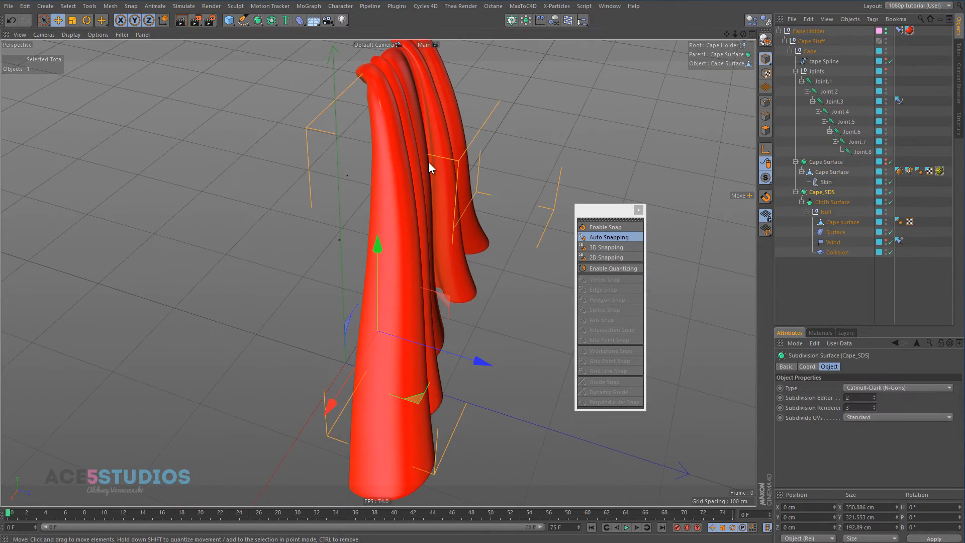
# Select the cape's Surface deformer set to Mapping (U,V) onto Cape Surface
pyautogui.click(835, 232)
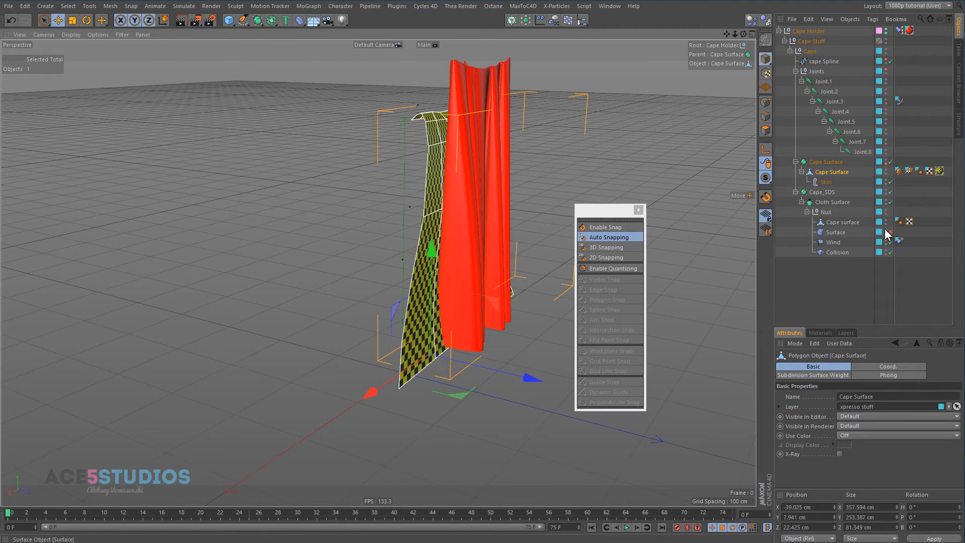
pyautogui.click(835, 232)
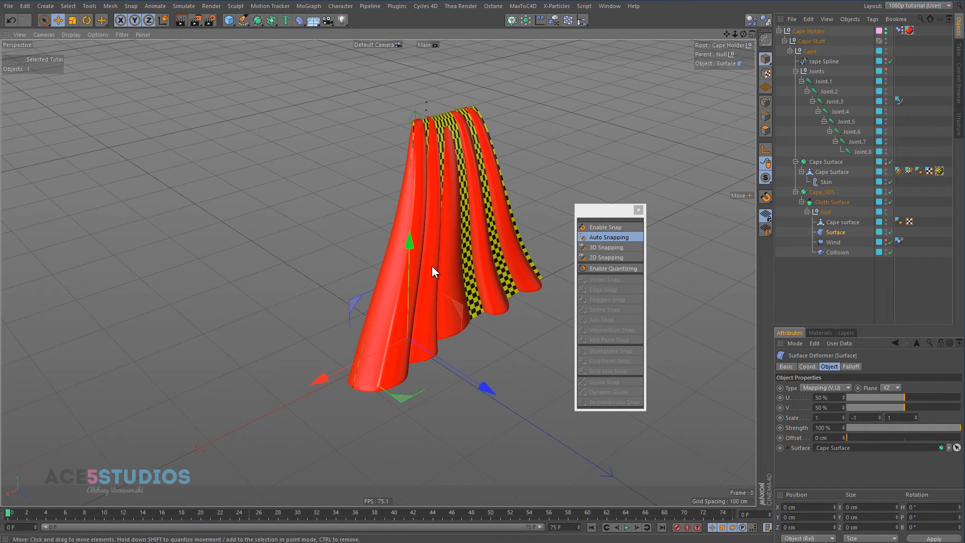
pyautogui.click(818, 417)
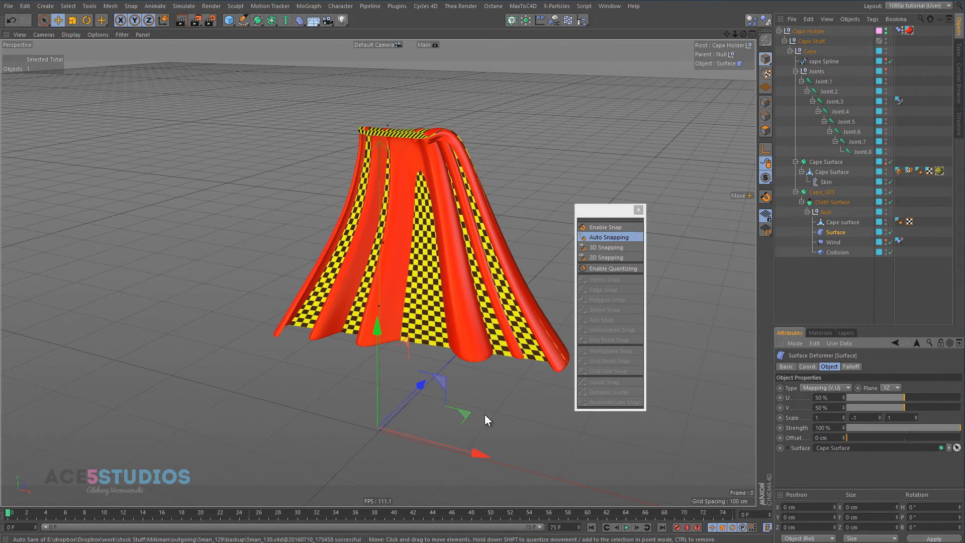
pyautogui.moveTo(480, 255)
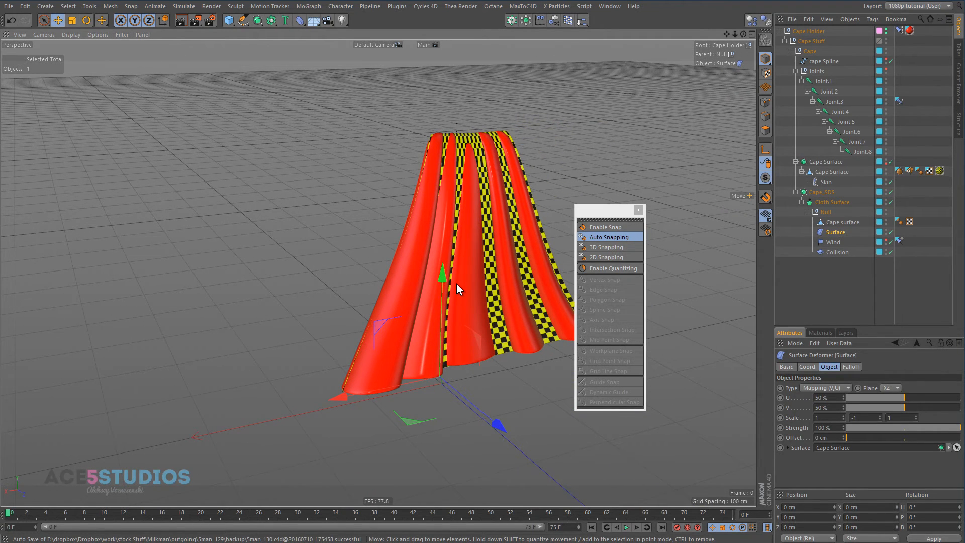
pyautogui.moveTo(474, 273)
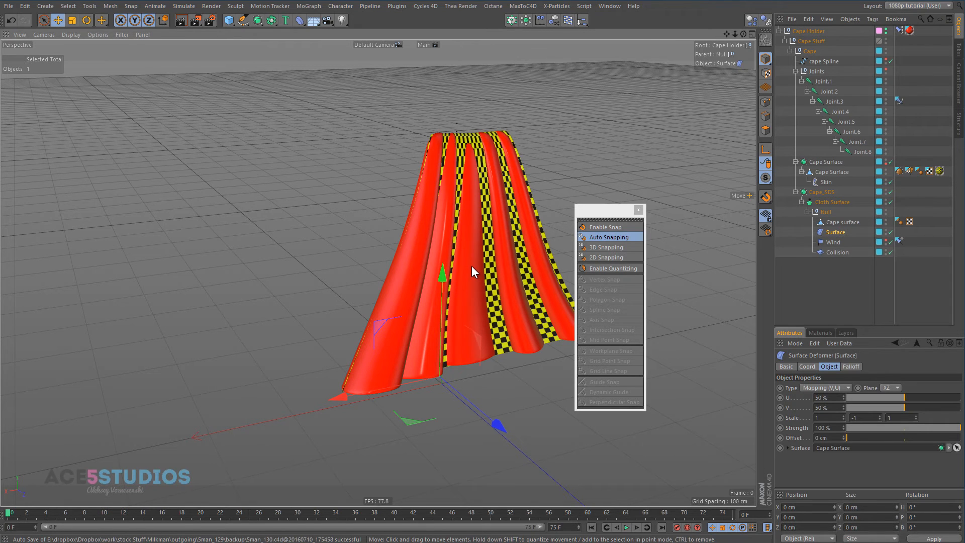
# In the character scene set 5man.Controllers' Chest Thing to Bowtie, then reselect the Surface deformer
pyautogui.click(605, 247)
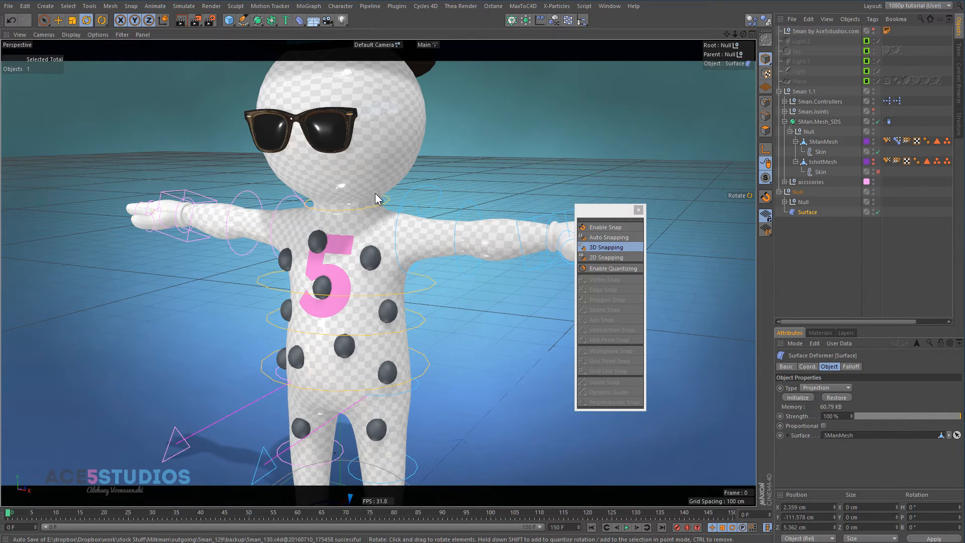
pyautogui.moveTo(418, 283)
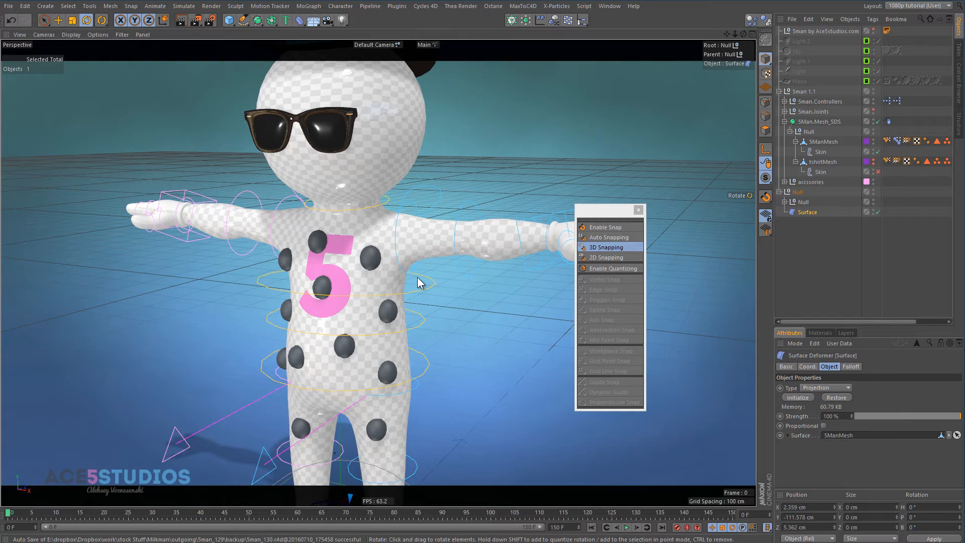
pyautogui.moveTo(394, 267)
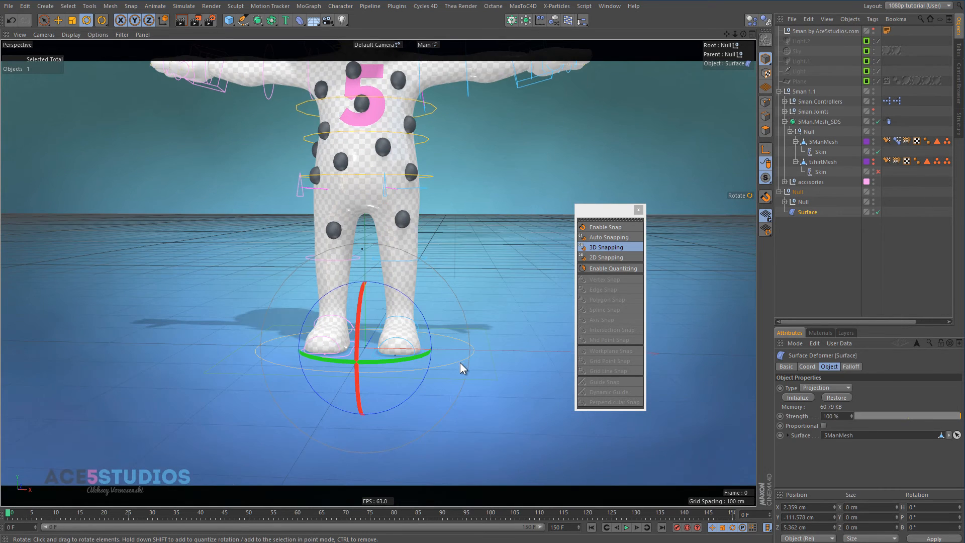
pyautogui.click(824, 101)
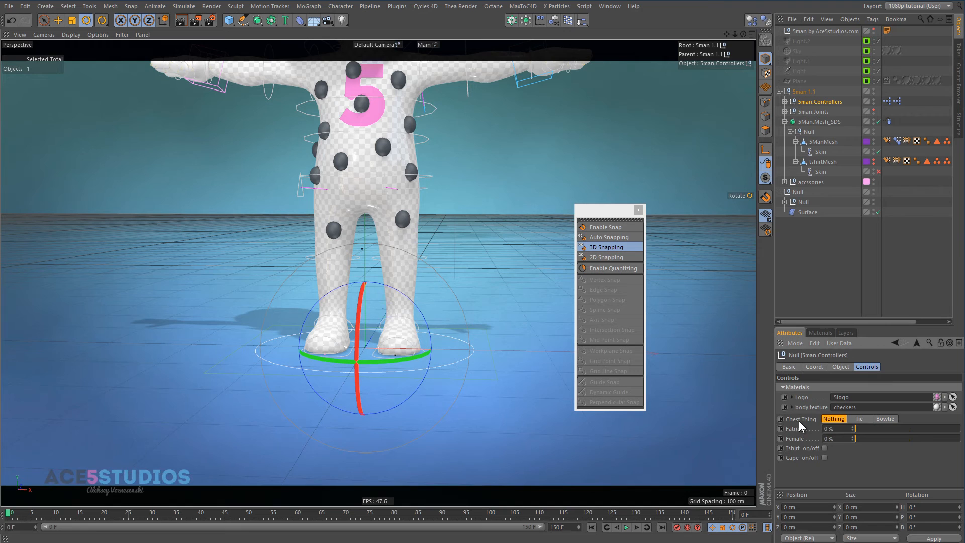
pyautogui.click(860, 418)
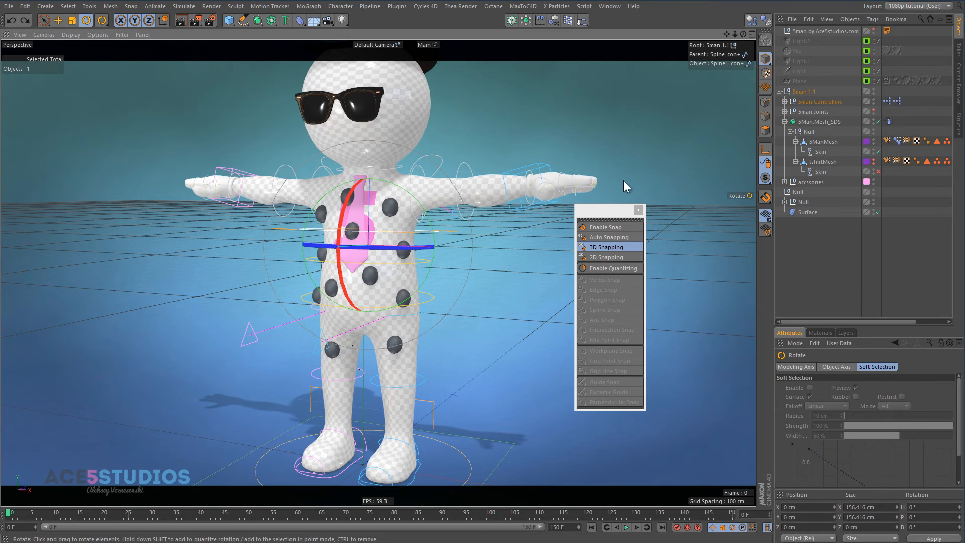
pyautogui.moveTo(818, 101)
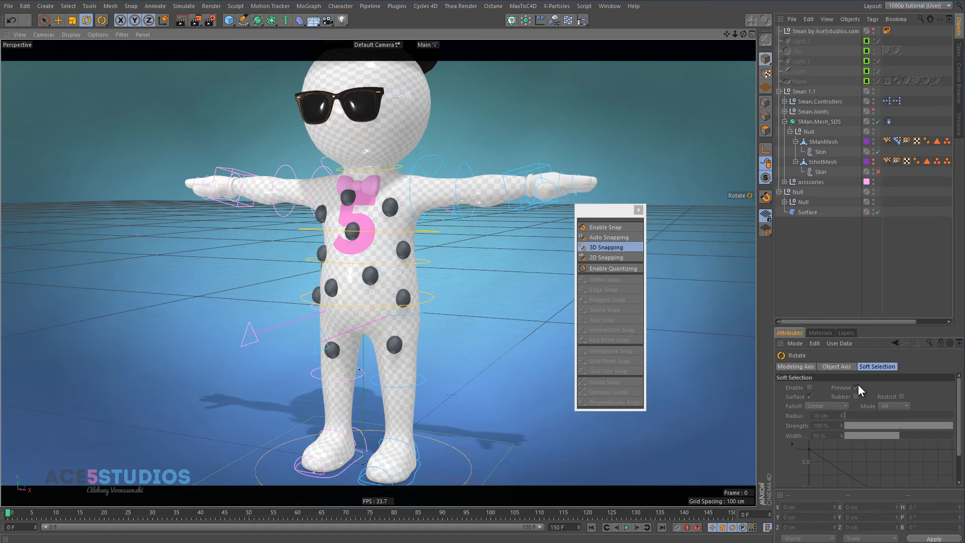
pyautogui.moveTo(858, 389)
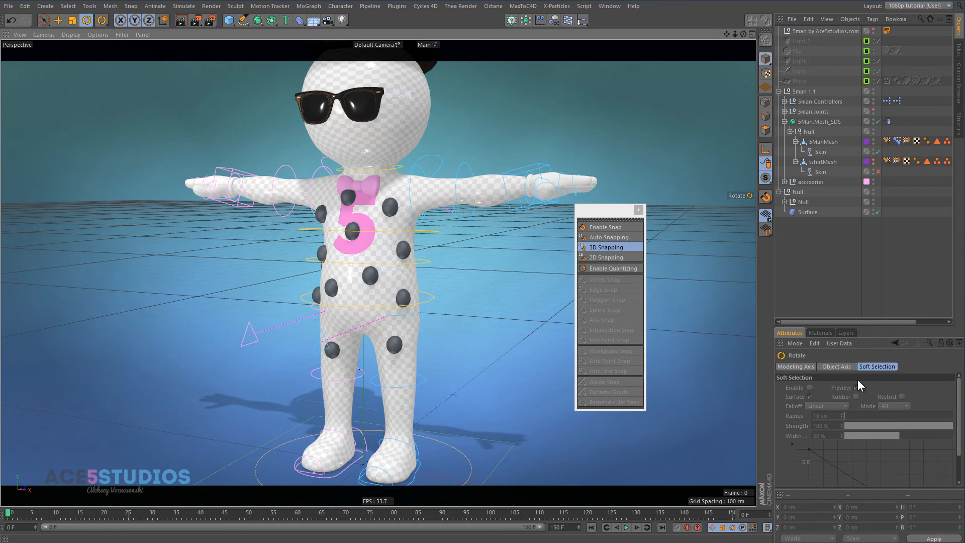
pyautogui.moveTo(818, 367)
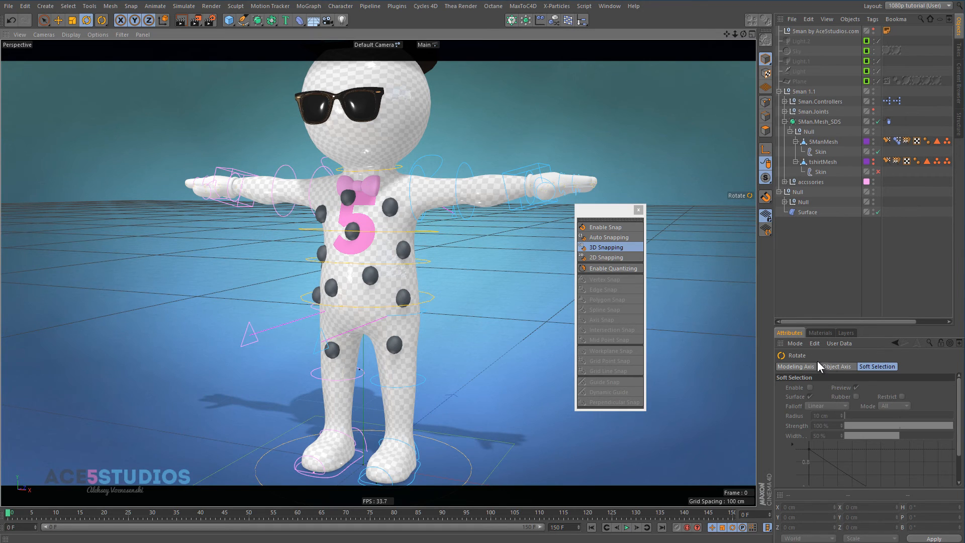
pyautogui.moveTo(813, 359)
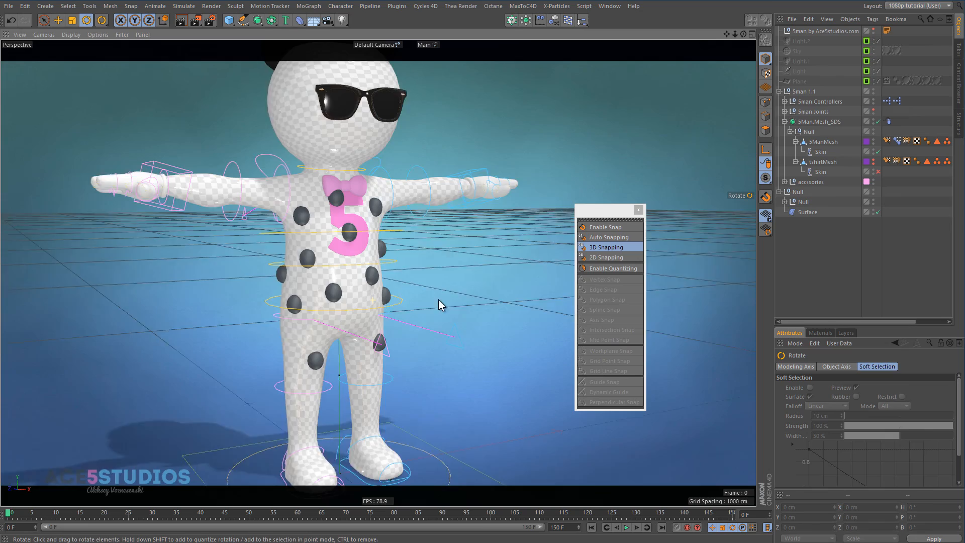
pyautogui.click(808, 212)
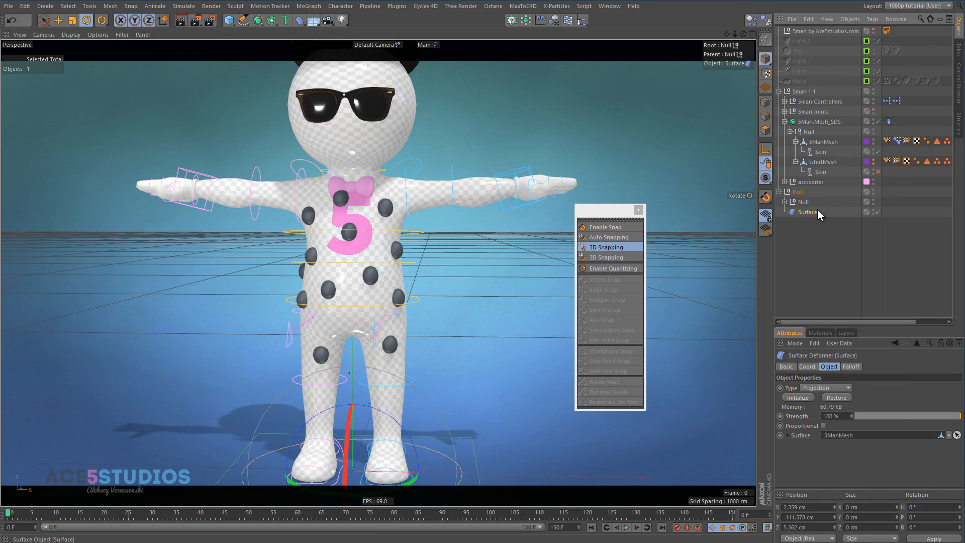
pyautogui.moveTo(816, 212)
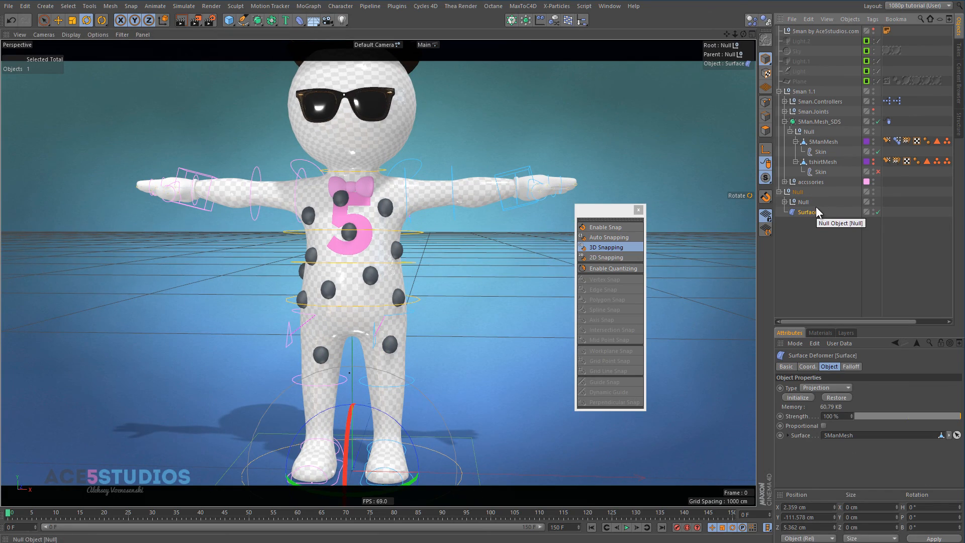